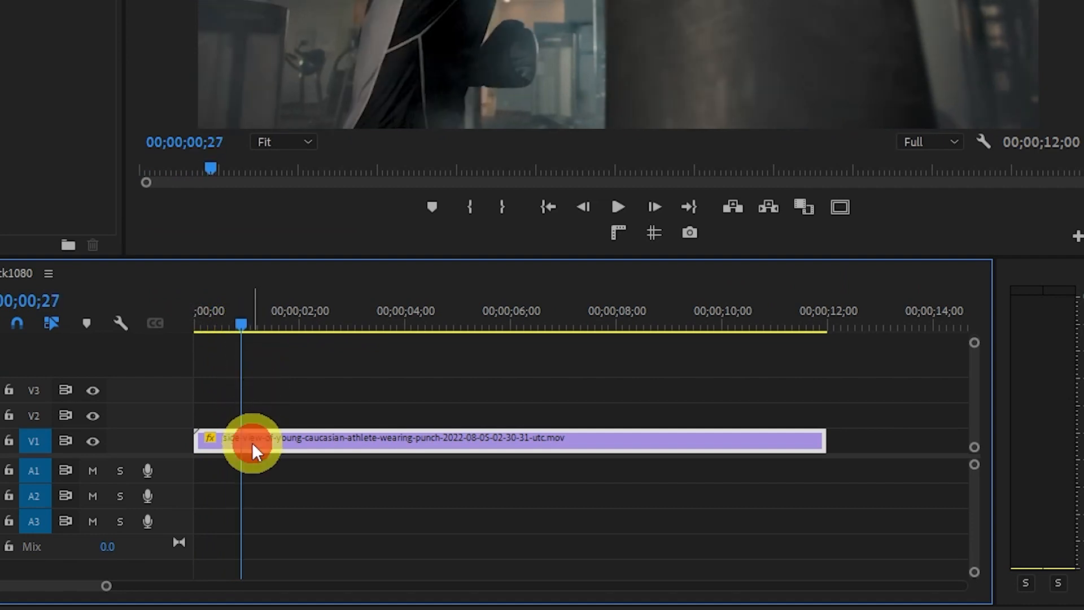
Step: Insert a frame-hold segment at the punch frame via the clip's context menu and select it
right_click(252, 440)
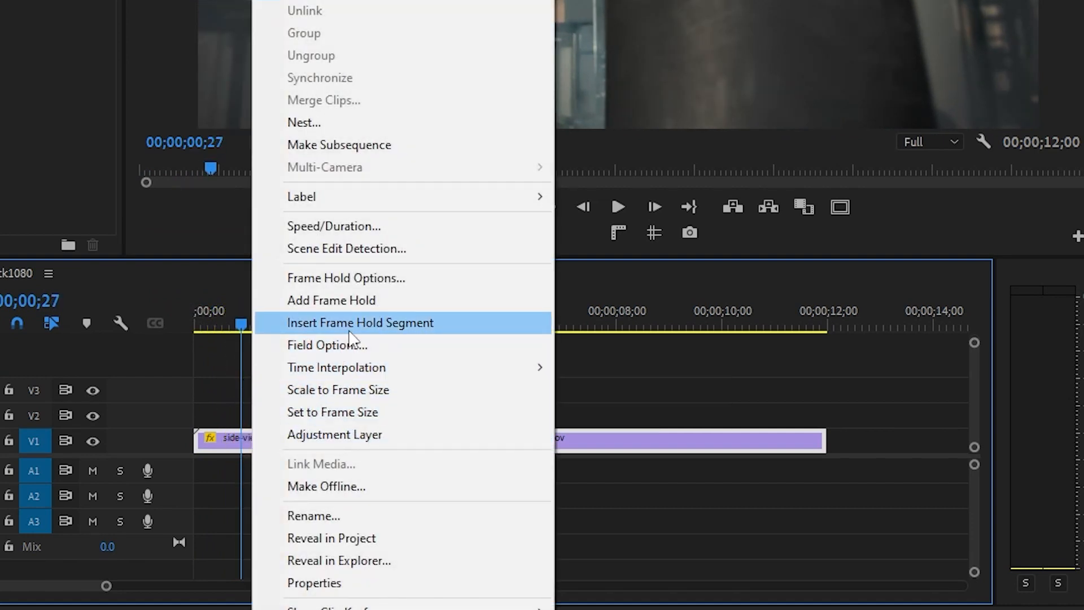
click(360, 322)
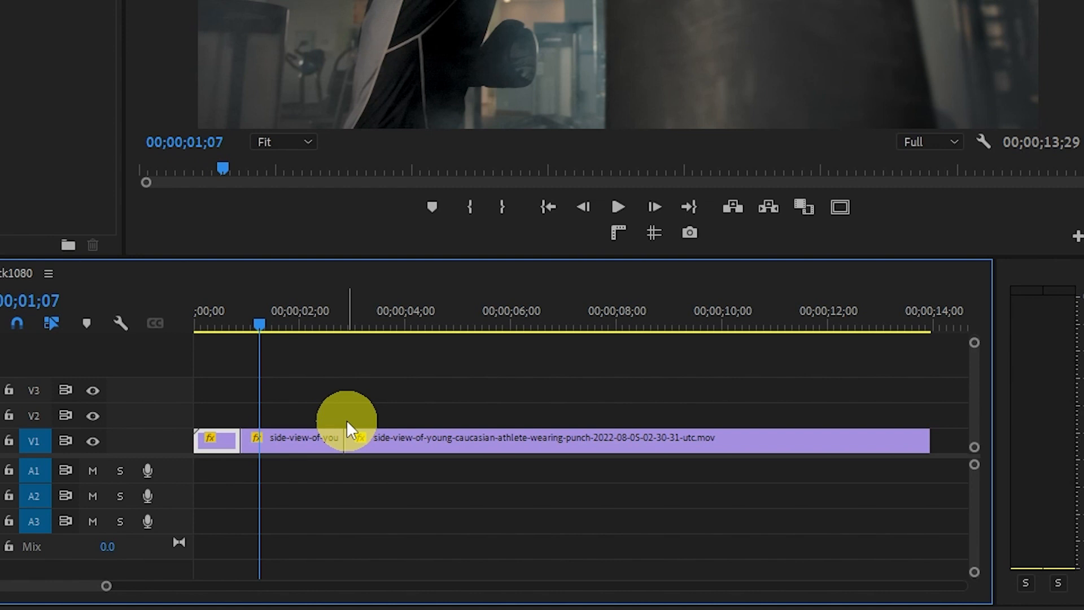
mouse_move(319, 449)
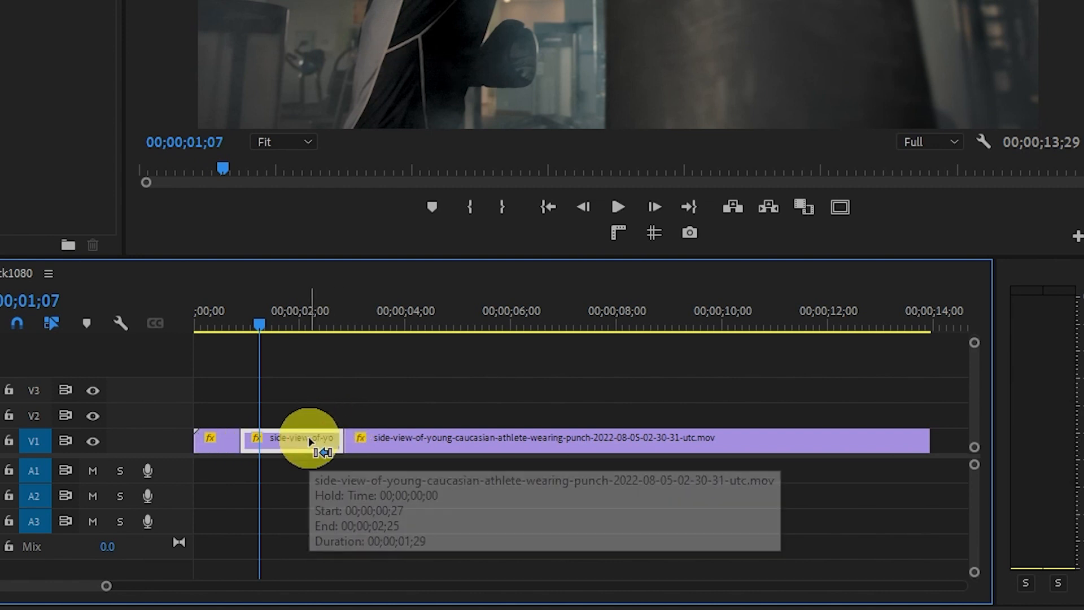
click(310, 445)
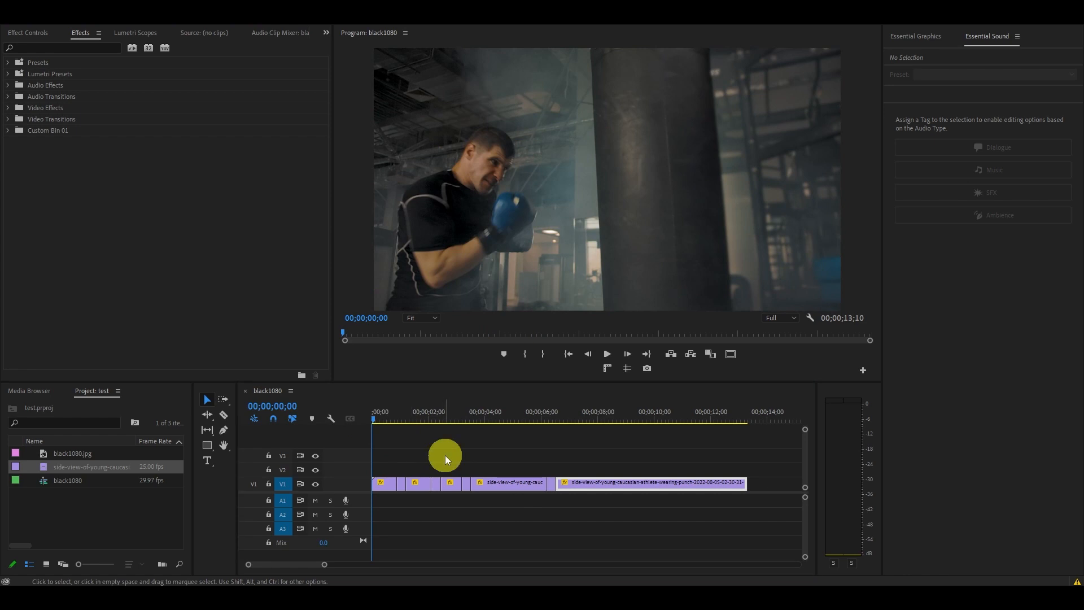
Step: Create a new Adjustment Layer from the Project panel with default settings
right_click(82, 512)
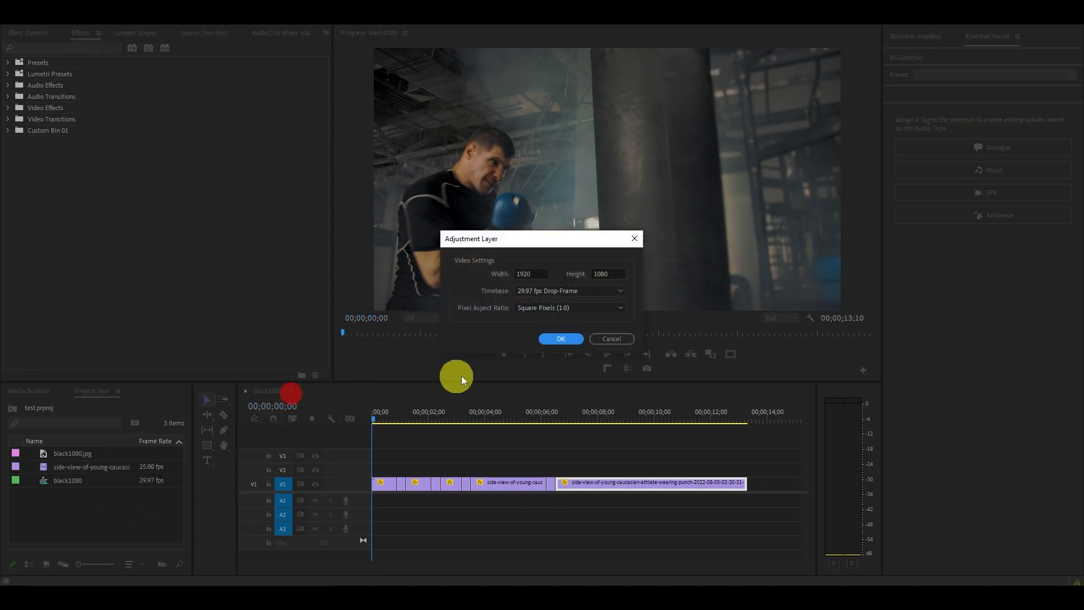
click(560, 338)
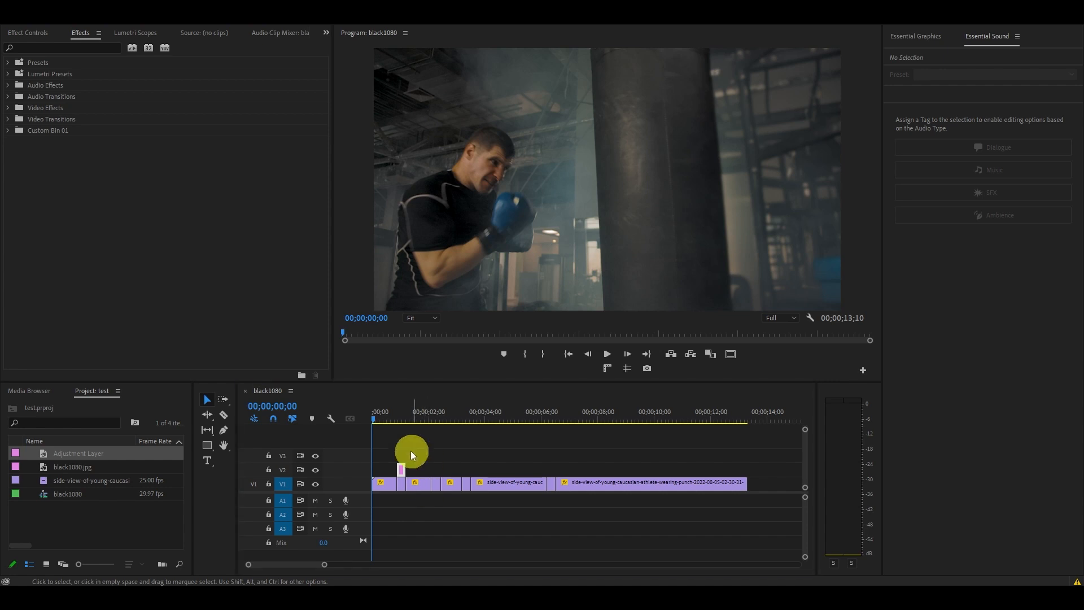
Step: Find 'strobe' in Effects and apply Strobe Light and Transform to the adjustment layer
text(strobe)
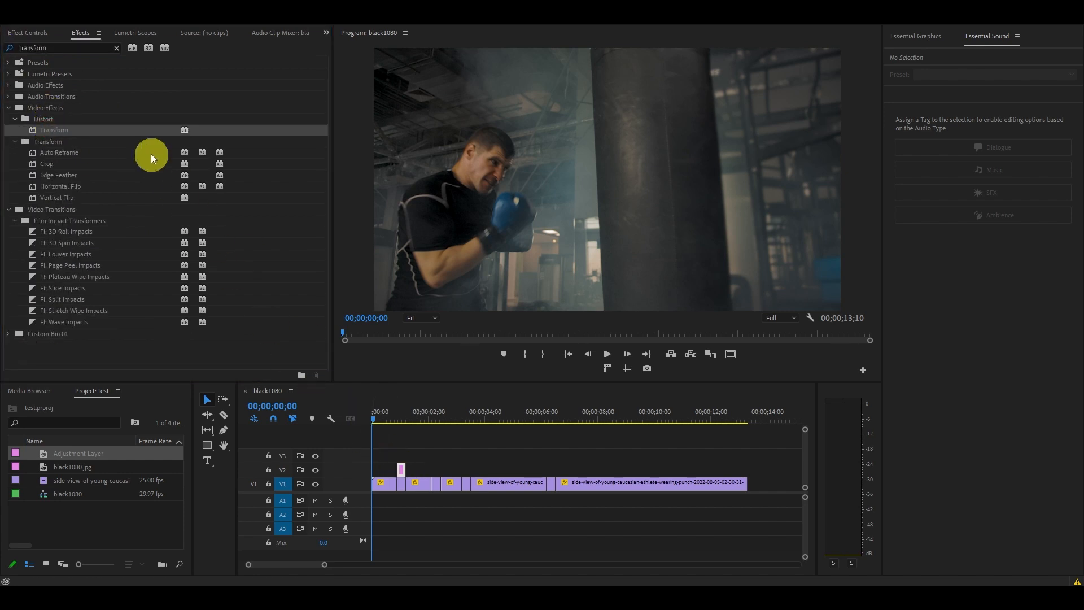
click(27, 33)
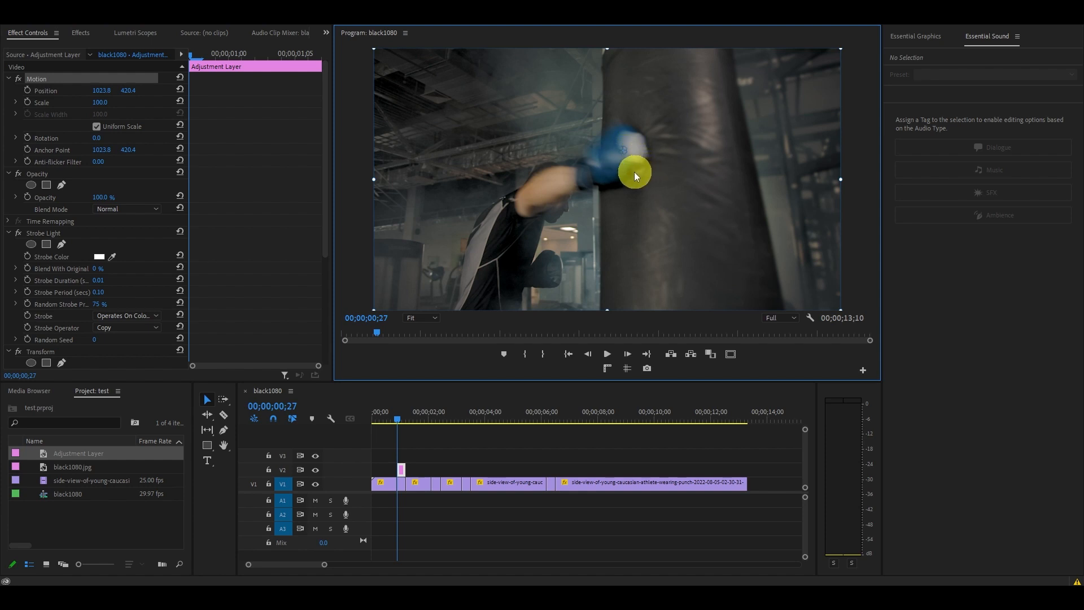
Step: Scroll Effect Controls down to the Transform position and scale stopwatches
scroll(down, 3)
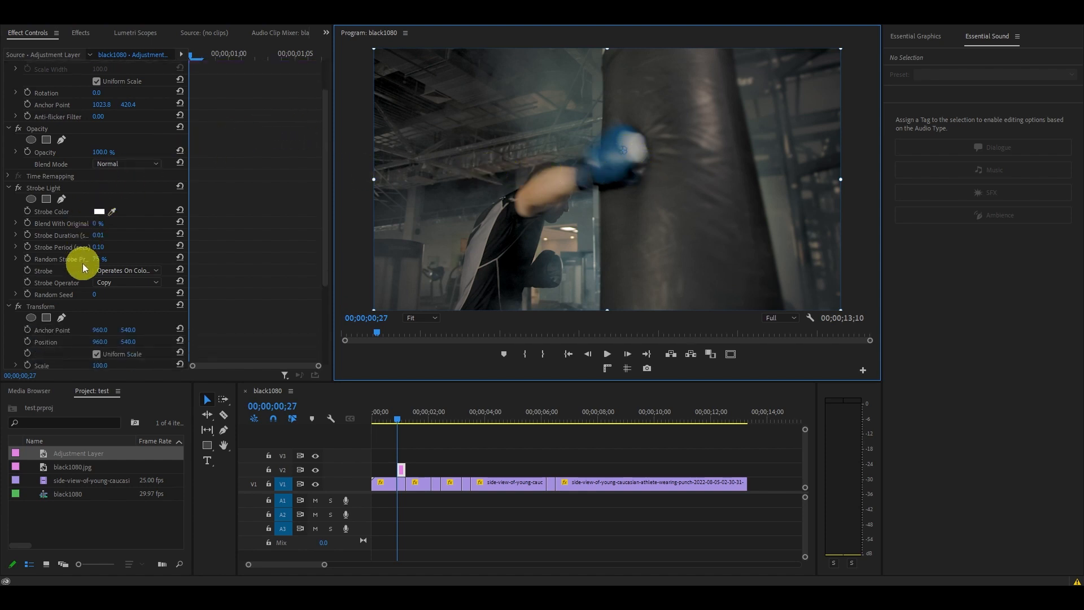
scroll(down, 3)
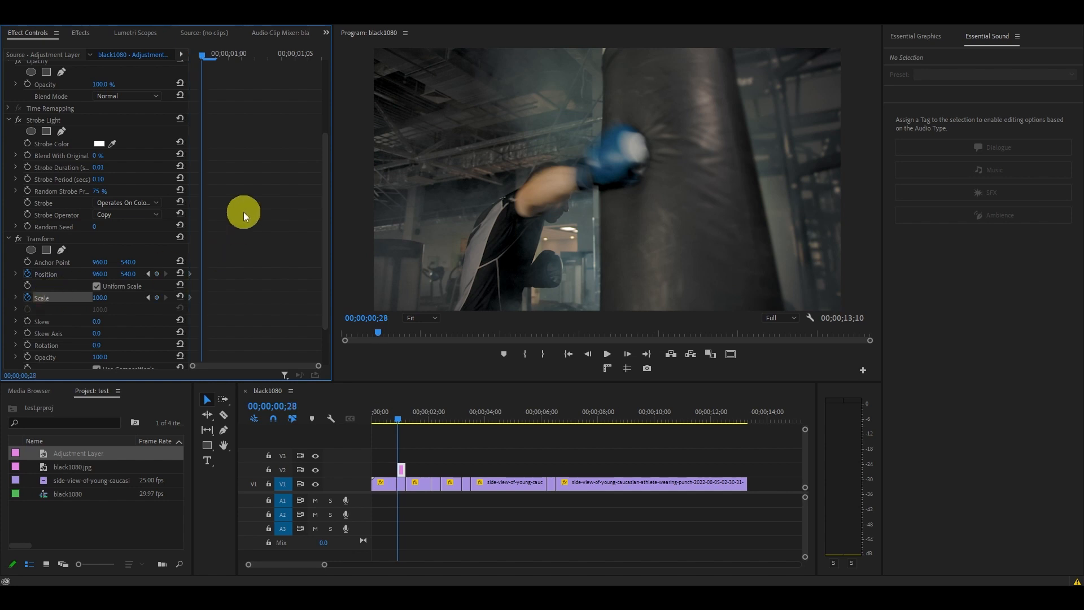
Step: Set Transform scale 140, offset position keyframes for the shake, and adjust their temporal interpolation
double_click(103, 297)
text(140)
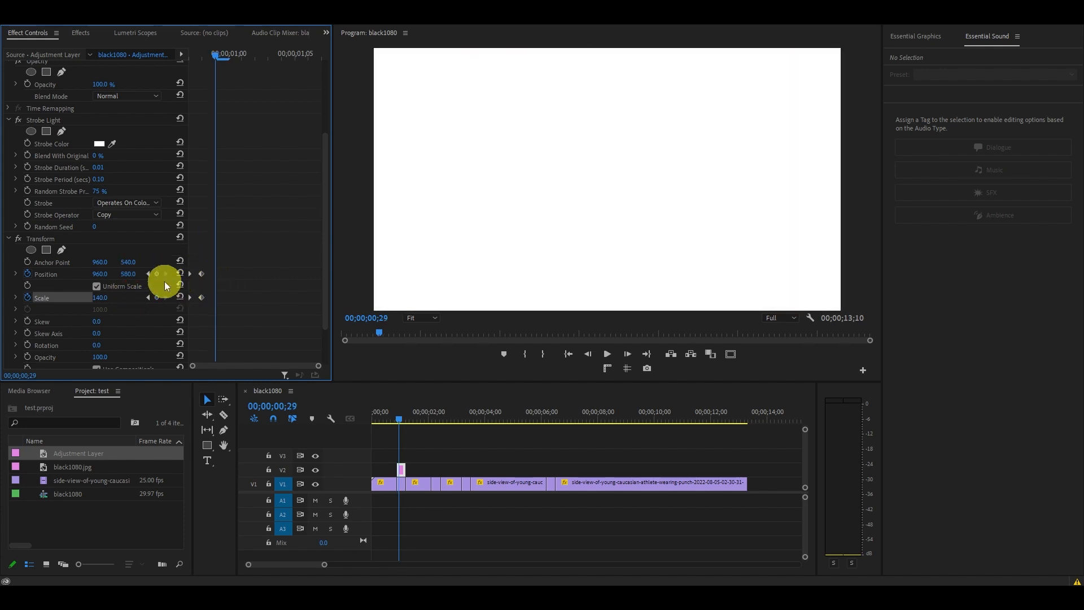
double_click(128, 273)
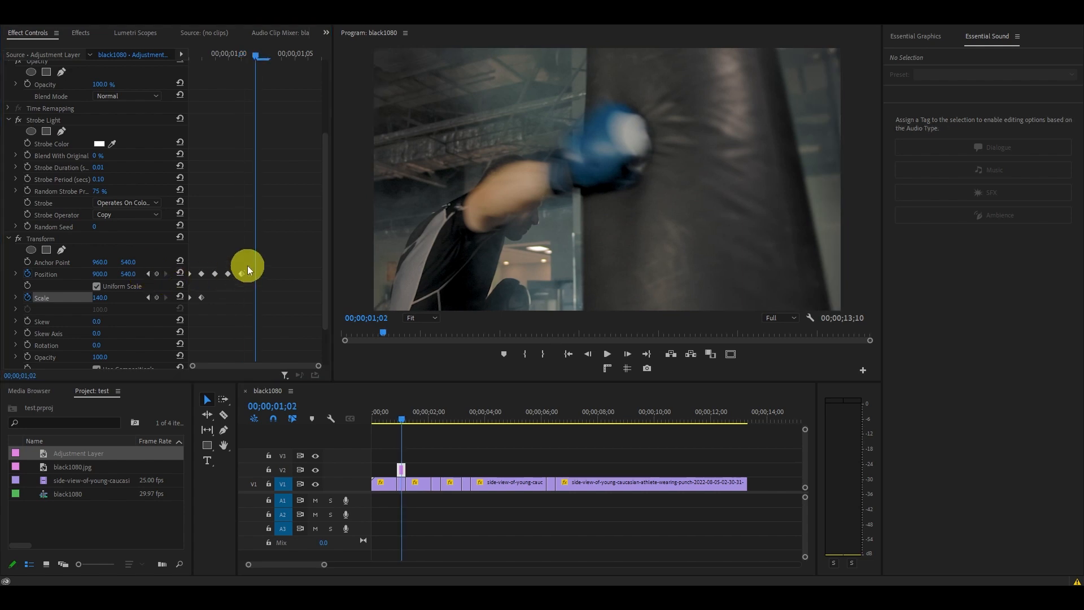
right_click(228, 273)
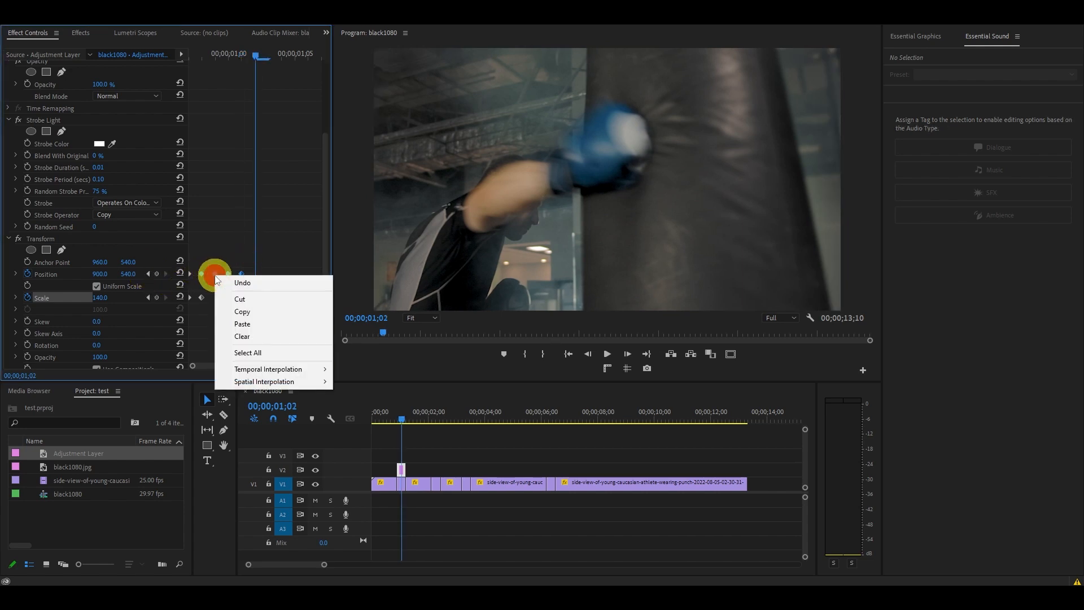